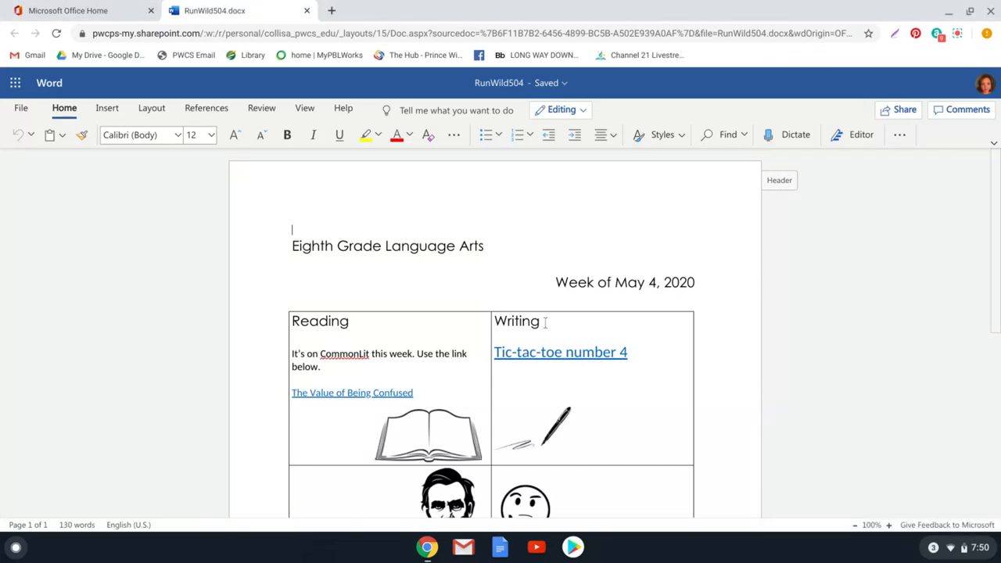
pyautogui.moveTo(544, 324)
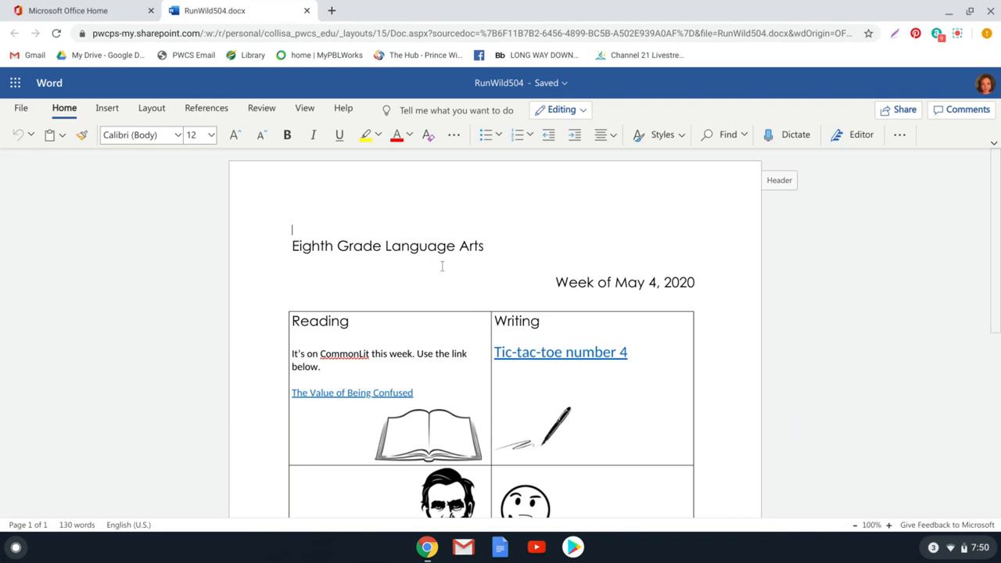
# Scroll down to reveal the Grit article task and the Youtube playlist writing prompt.
pyautogui.scroll(-3)
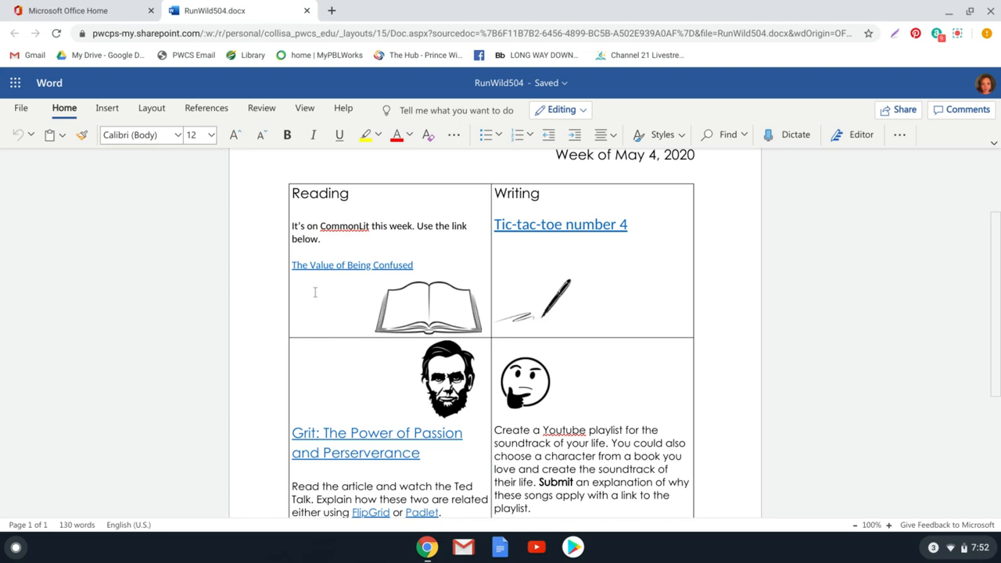
pyautogui.scroll(-3)
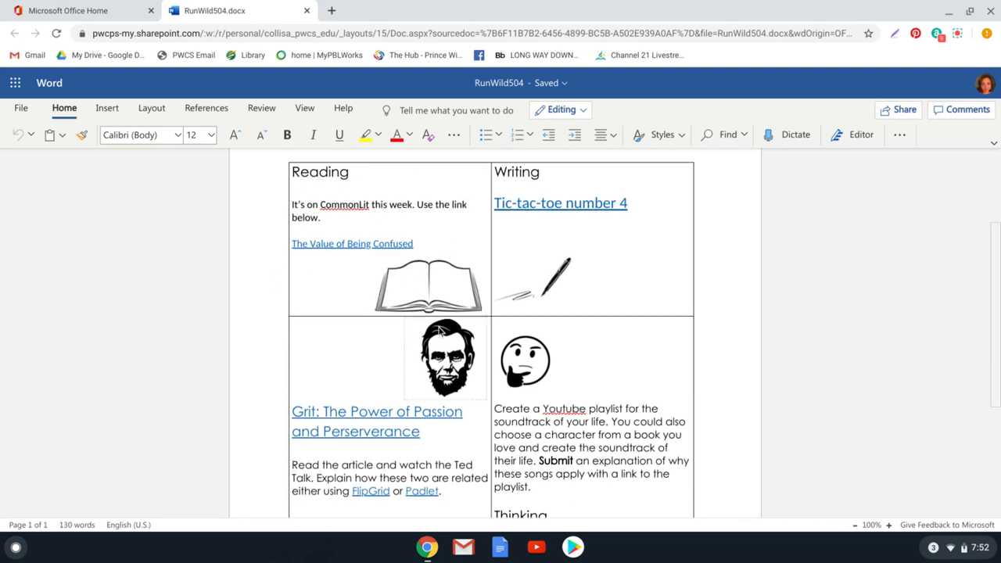
pyautogui.scroll(-3)
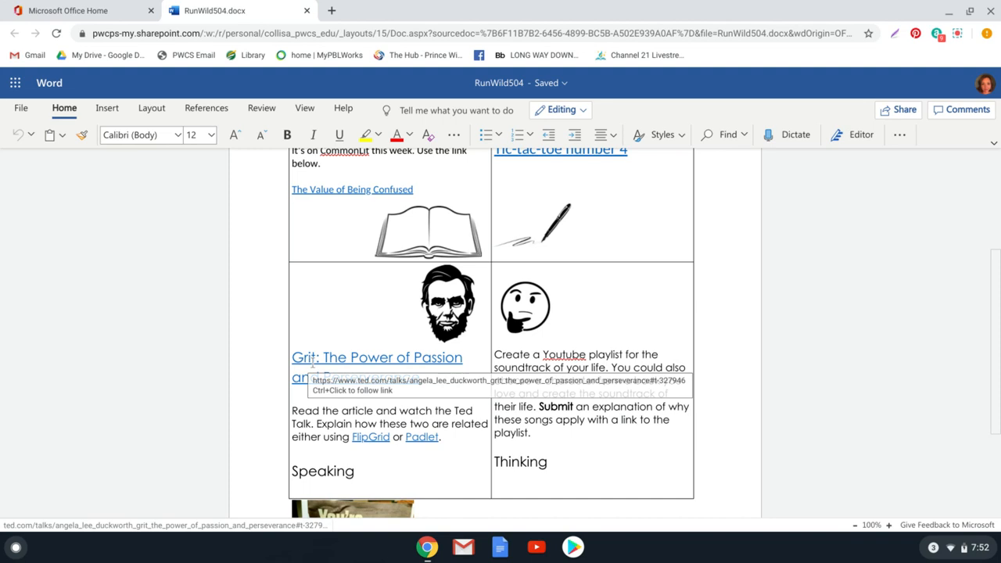
pyautogui.moveTo(357, 410)
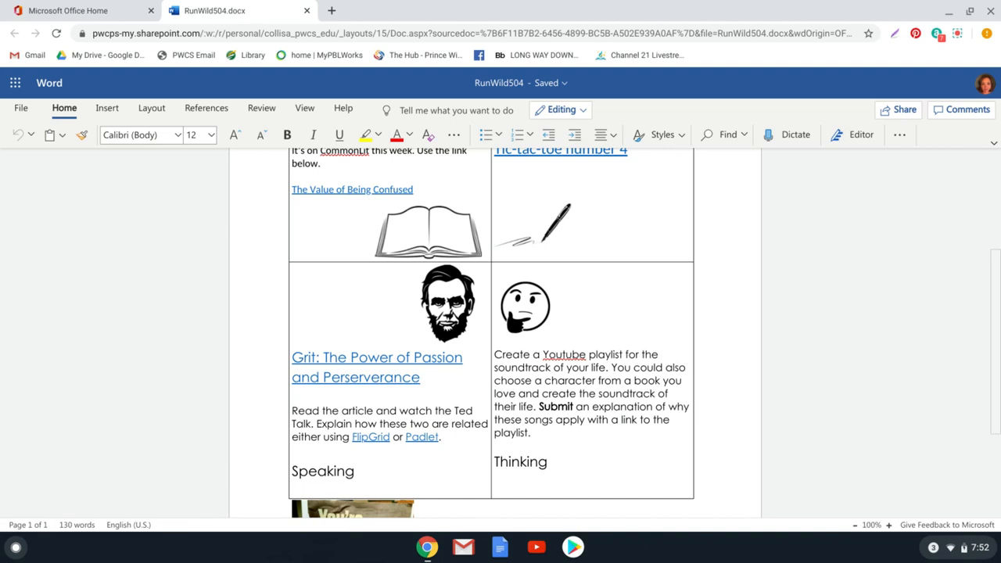
pyautogui.click(344, 286)
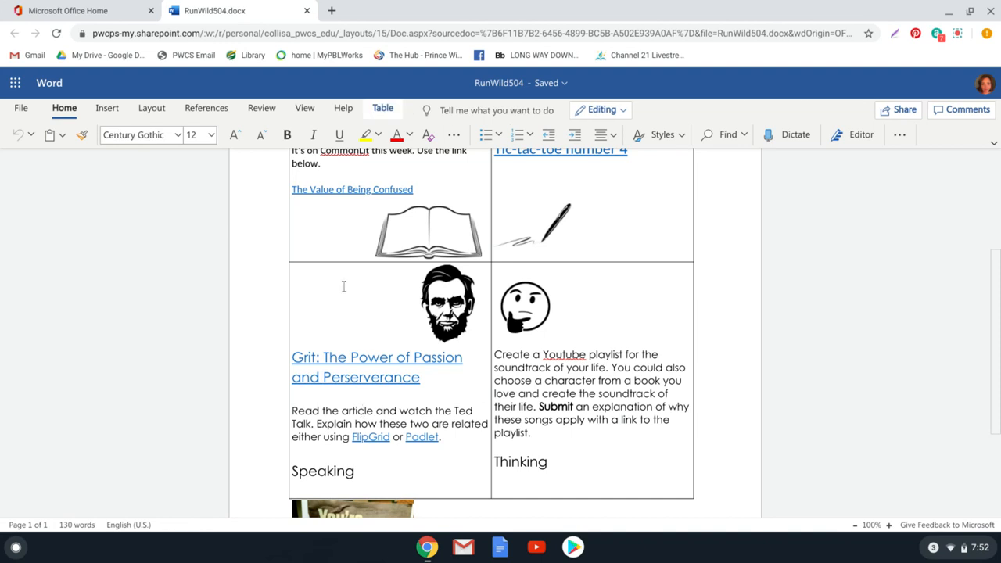
pyautogui.moveTo(372, 449)
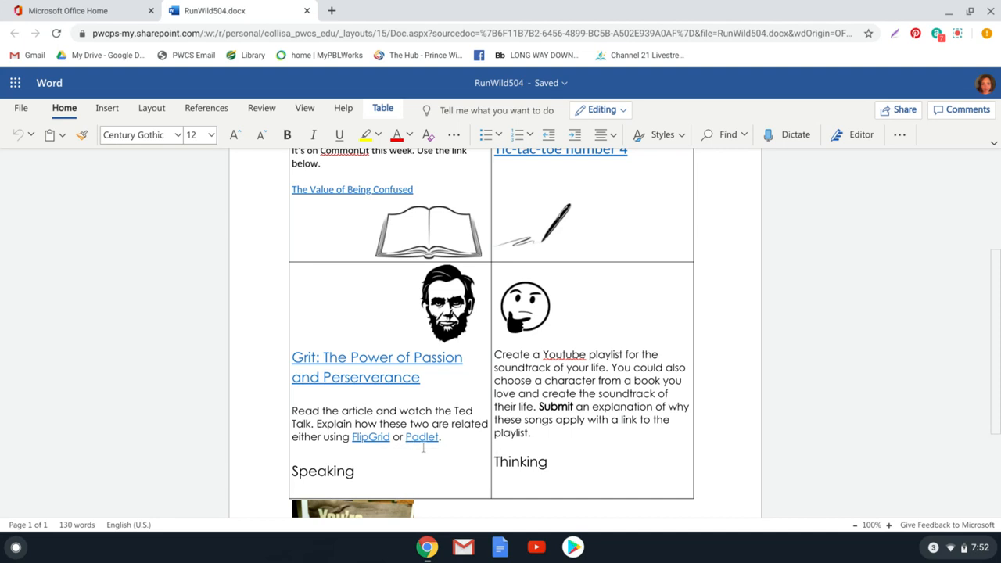
pyautogui.moveTo(423, 437)
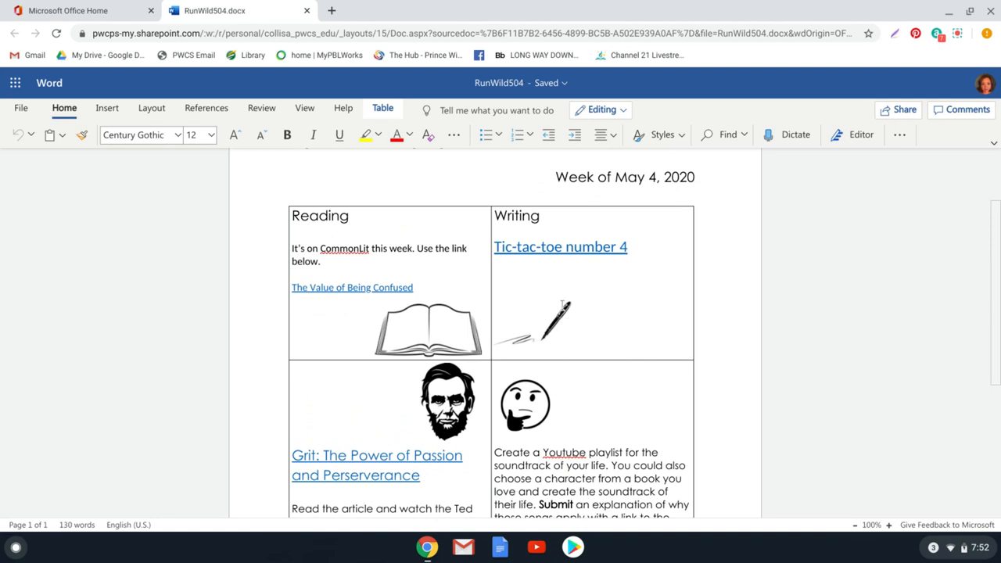
pyautogui.moveTo(560, 321)
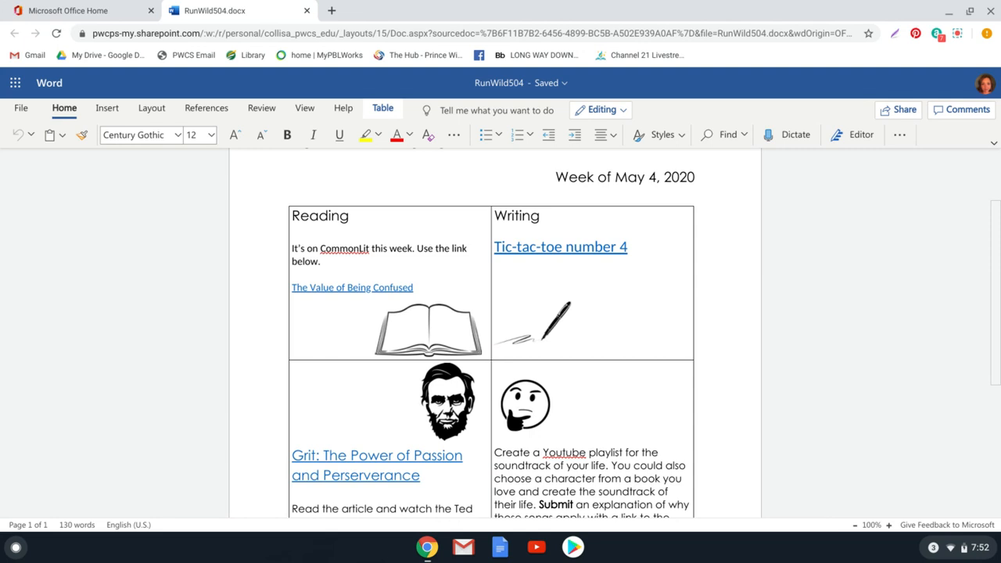
# Scroll down to the Speaking and Thinking squares and the "You're worthless" photo below the table.
pyautogui.scroll(-3)
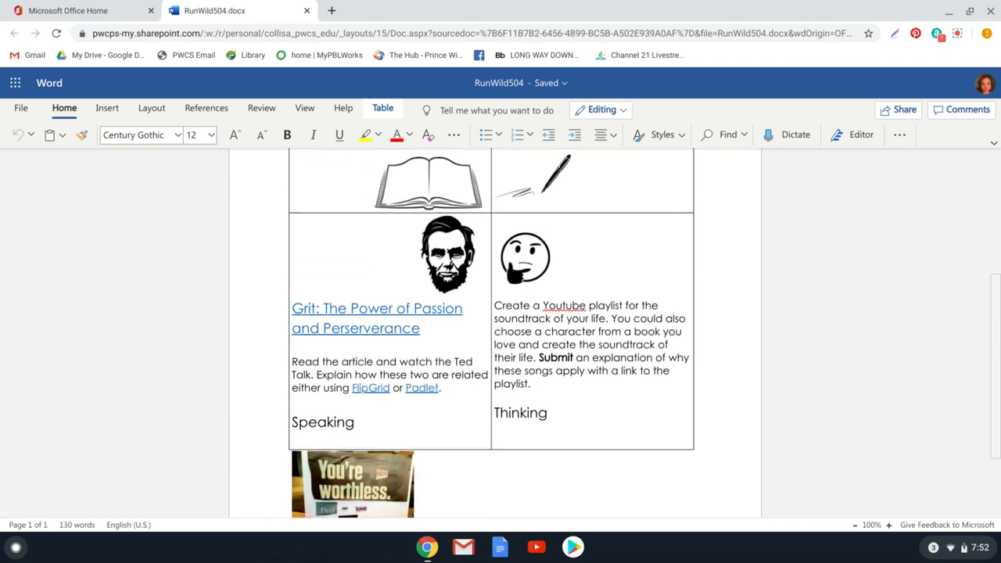
pyautogui.scroll(-3)
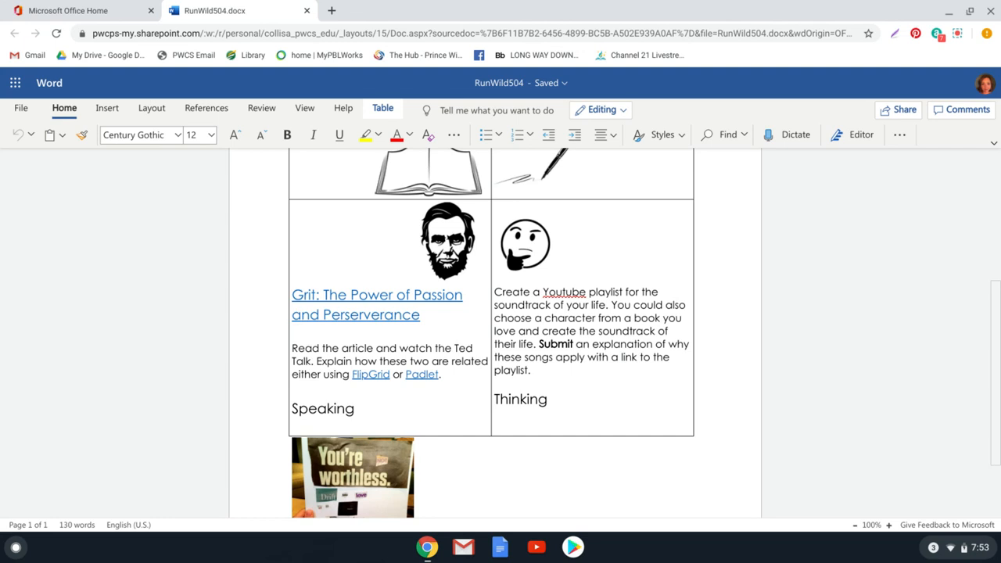
pyautogui.scroll(-3)
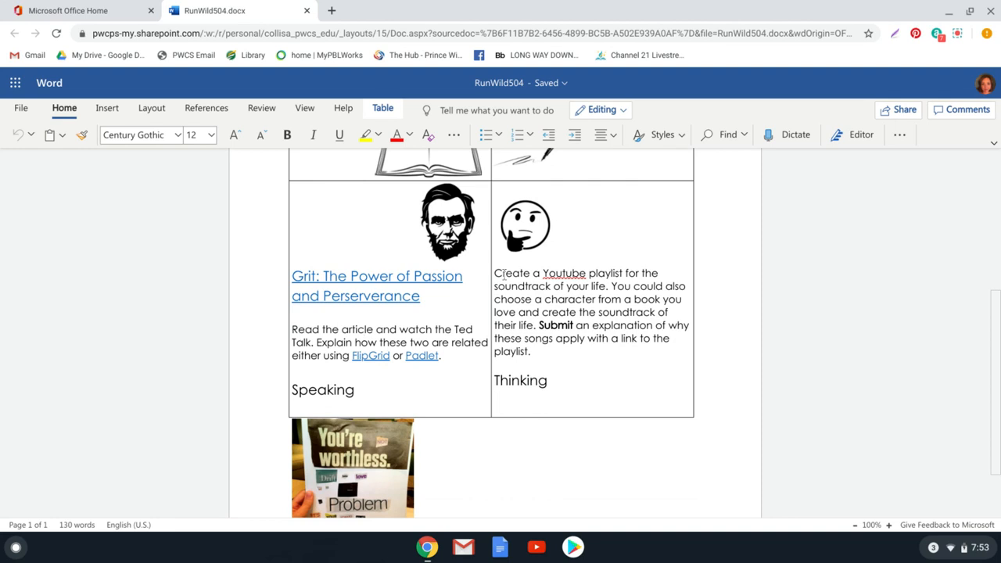
# Scroll down to the Further section on Found Poetry and its 'these examples' link.
pyautogui.scroll(-3)
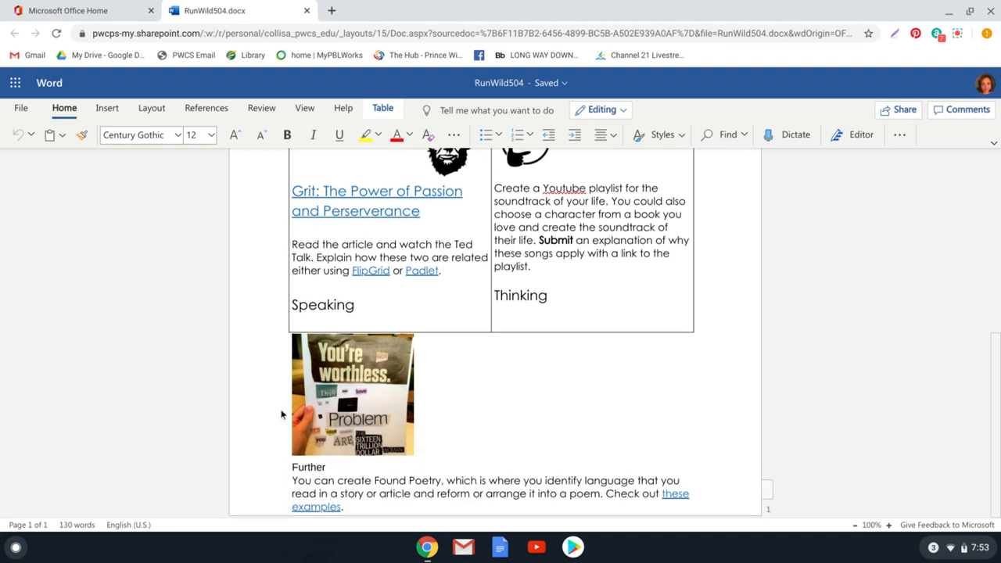
pyautogui.moveTo(294, 412)
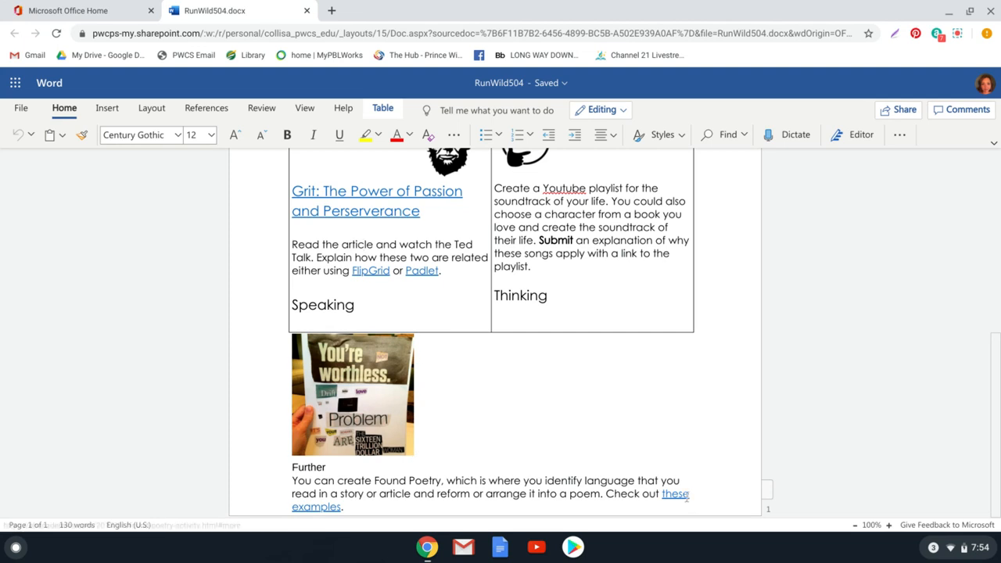
pyautogui.moveTo(676, 494)
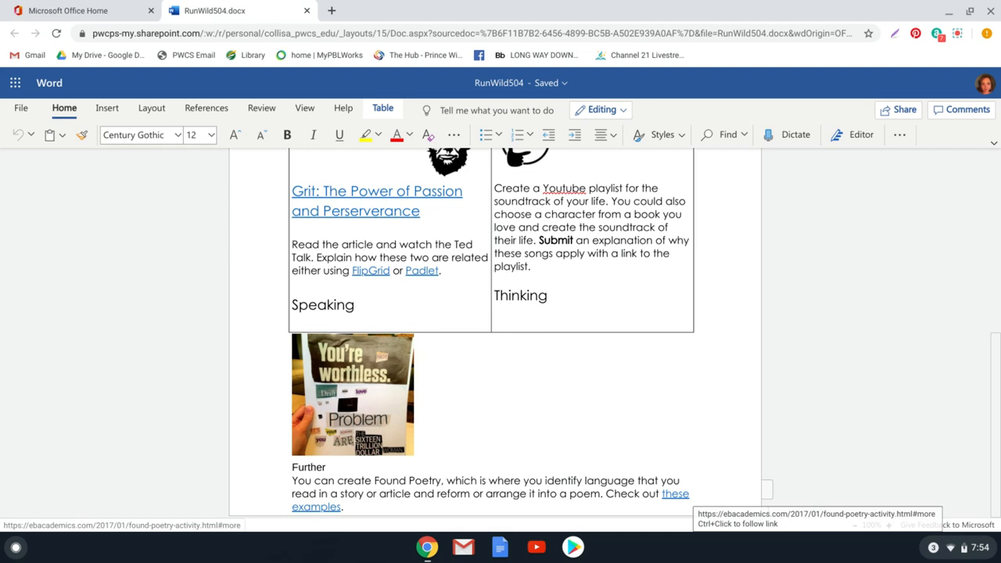
pyautogui.moveTo(839, 357)
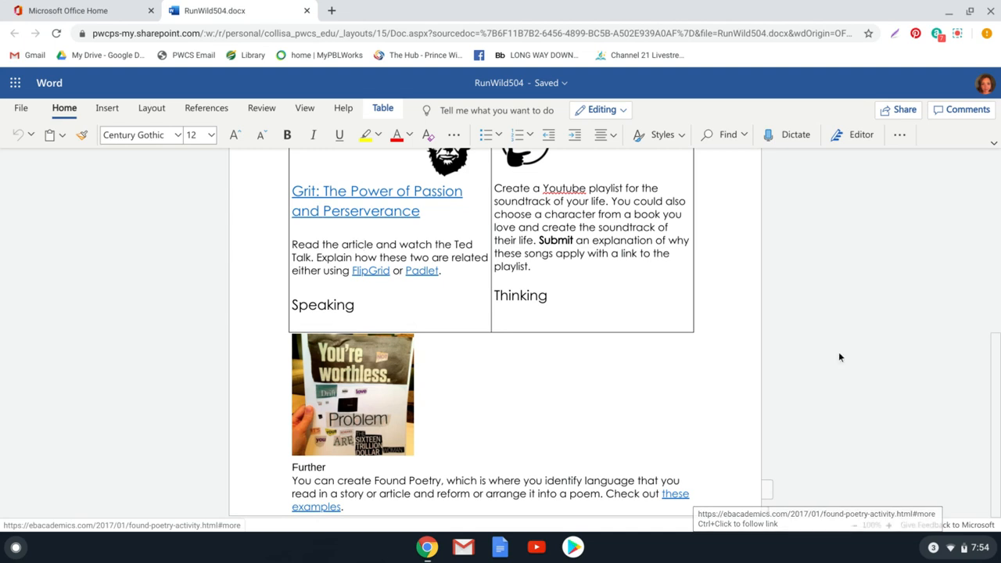
pyautogui.moveTo(954, 31)
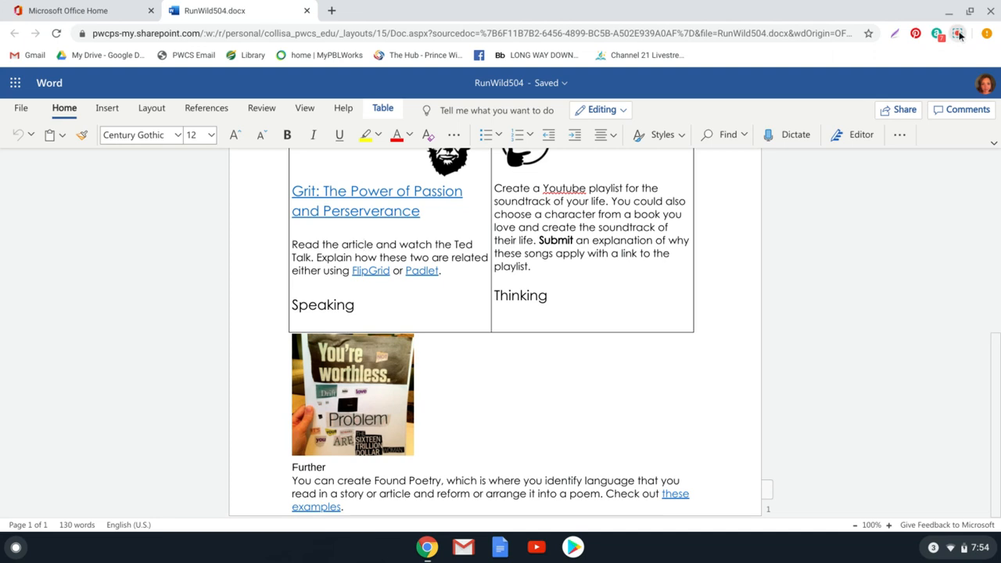
pyautogui.click(955, 35)
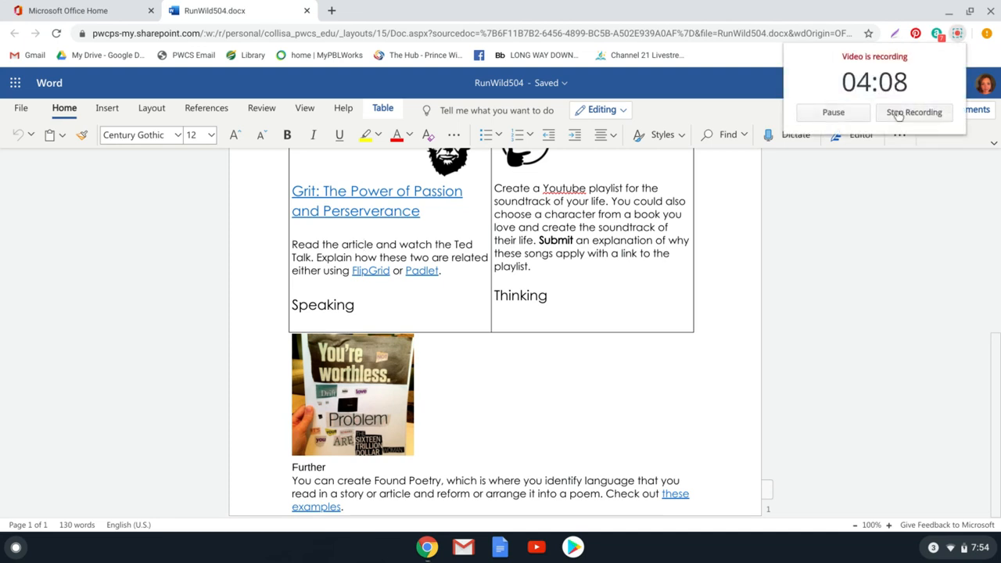